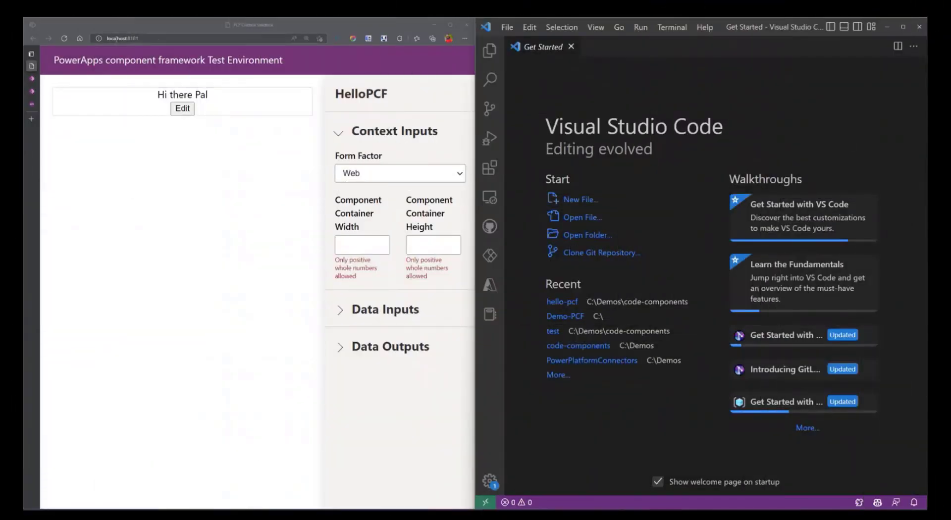
Edit the HelloPCF greeting name to 'Yvonn' in the test environment and save it
left_click(120, 39)
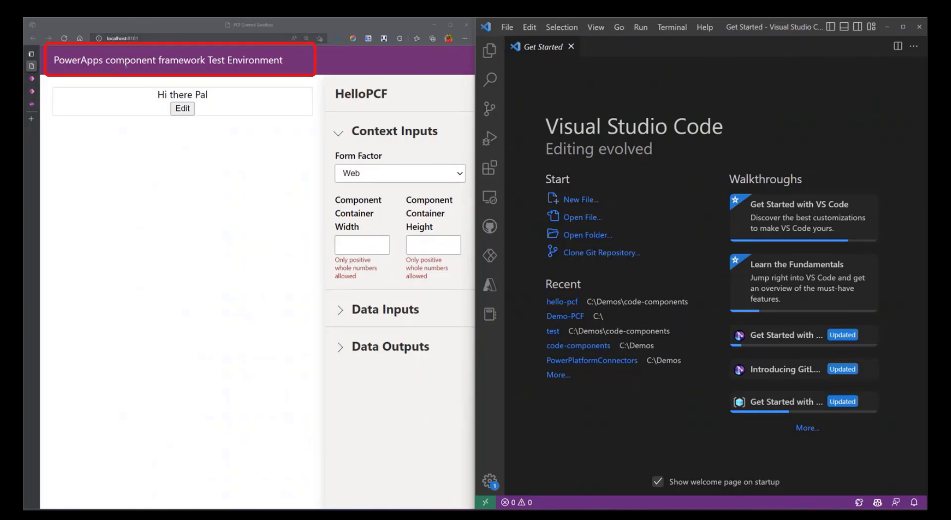
mouse_move(217, 69)
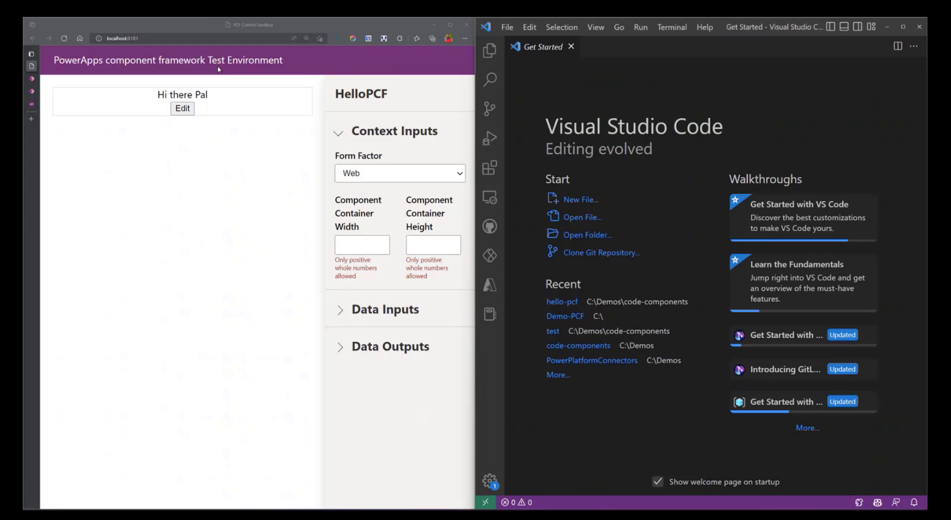
mouse_move(201, 116)
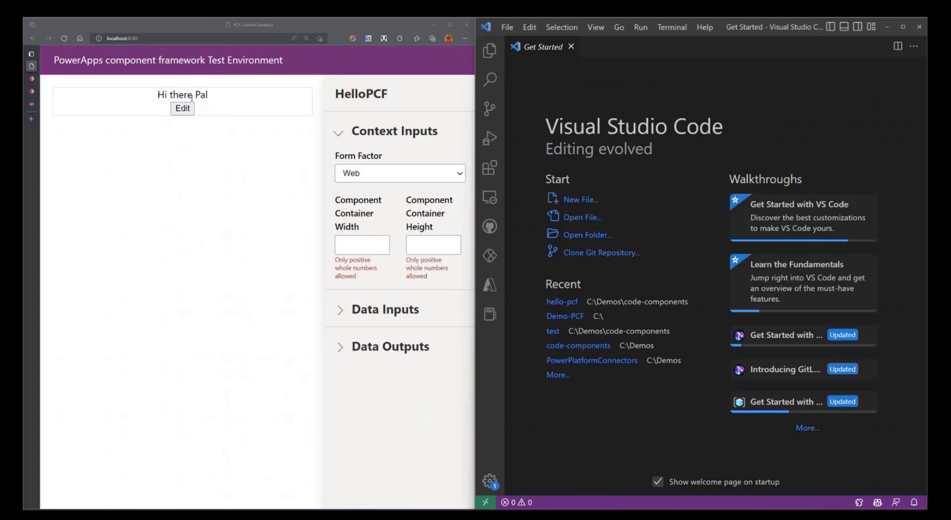
left_click(183, 108)
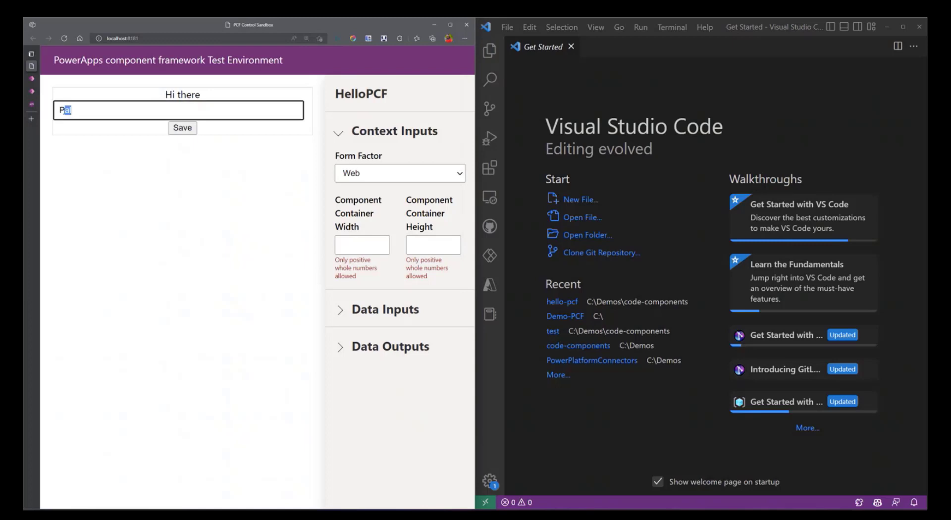
type("Yvonn")
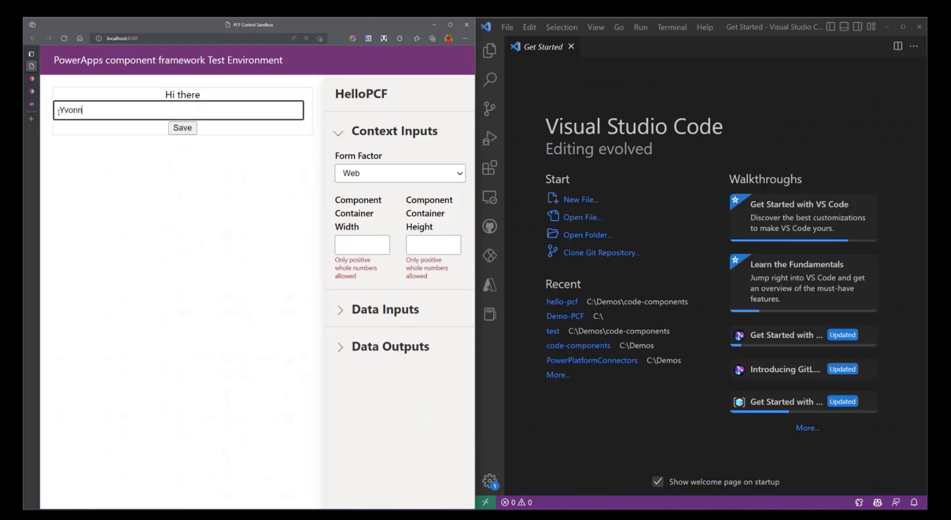
left_click(182, 127)
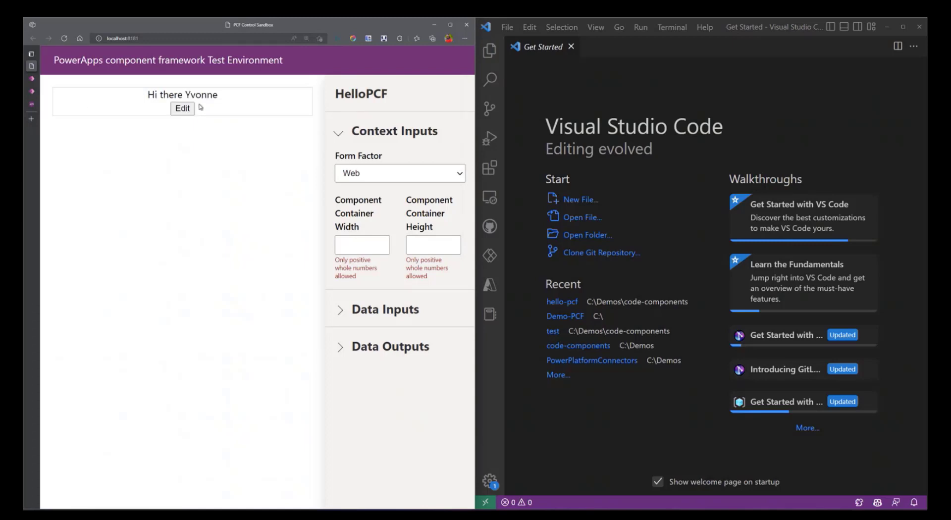
double_click(202, 94)
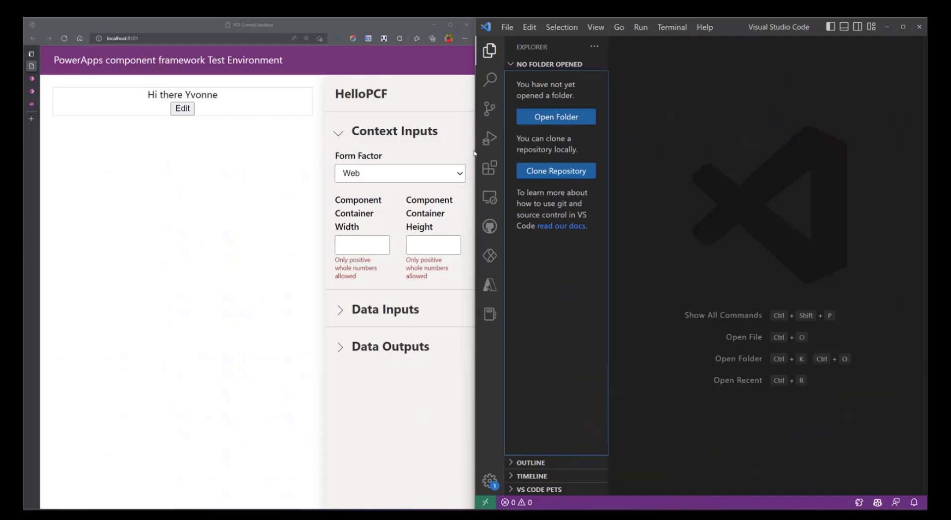
mouse_move(488, 168)
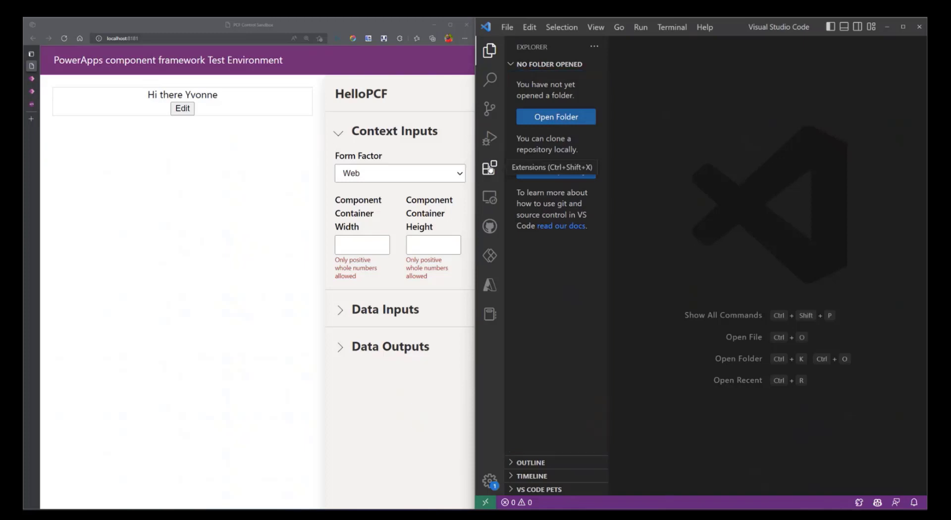
Search extensions for 'powe' and select Microsoft's installed Power Platform Tools
type("power pl")
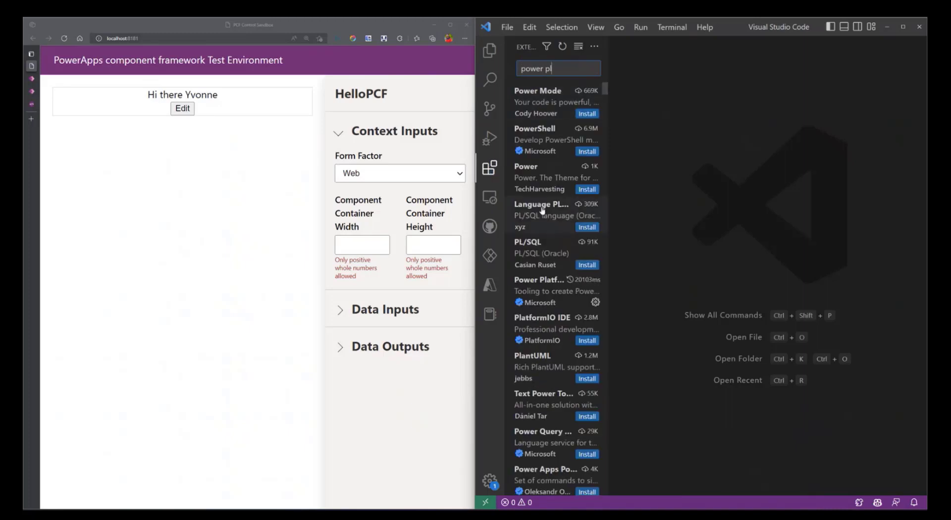
left_click(539, 286)
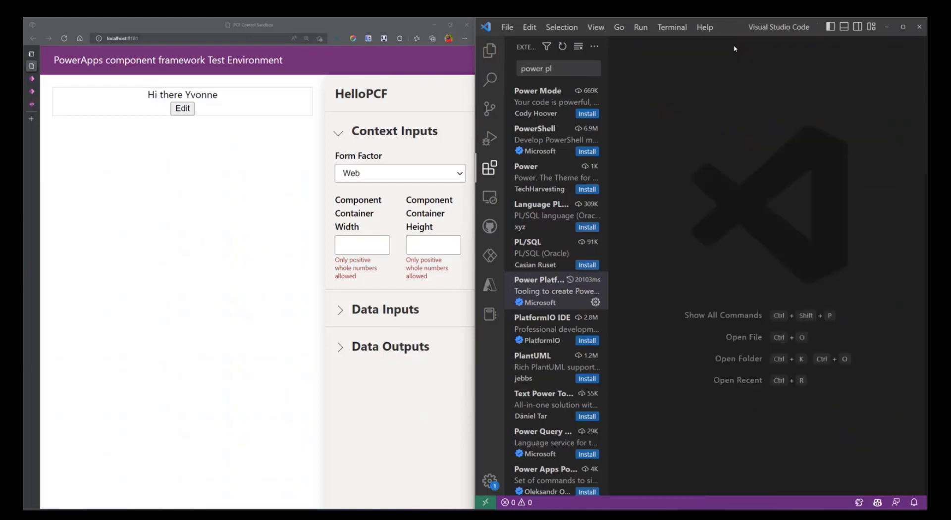
mouse_move(730, 59)
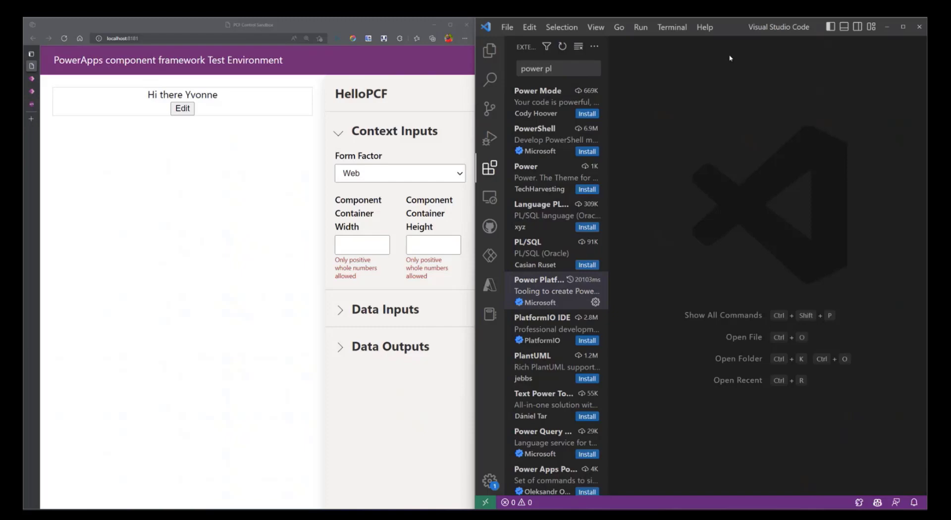
mouse_move(529, 27)
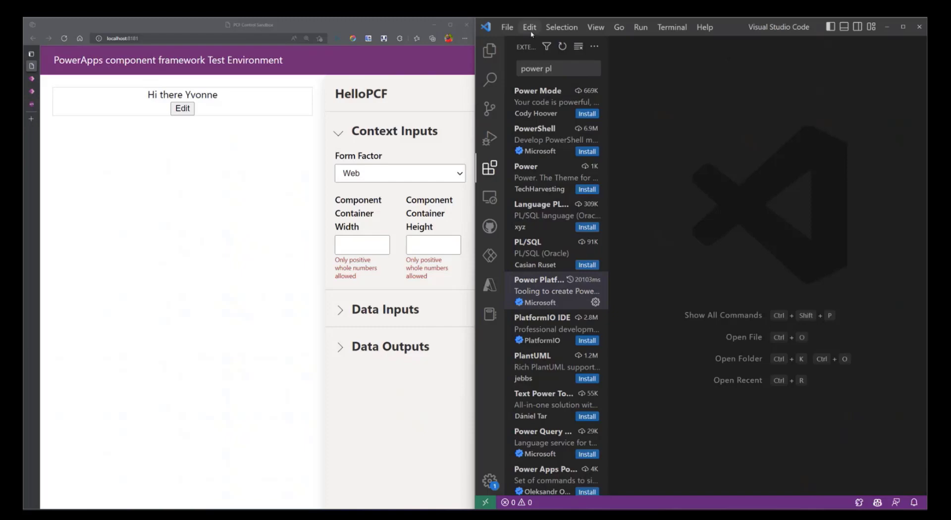
Use File > Open Folder to open C:\Demo-PCF as the workspace
left_click(508, 27)
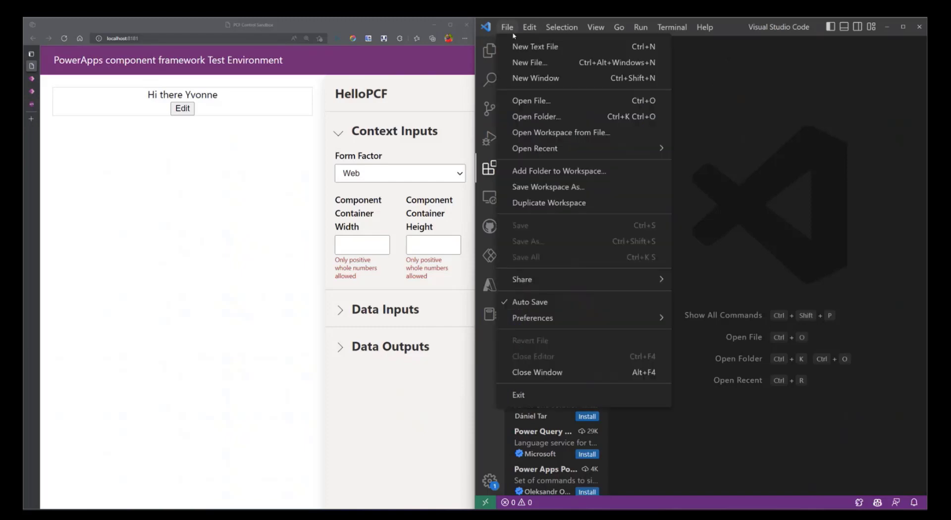
left_click(536, 116)
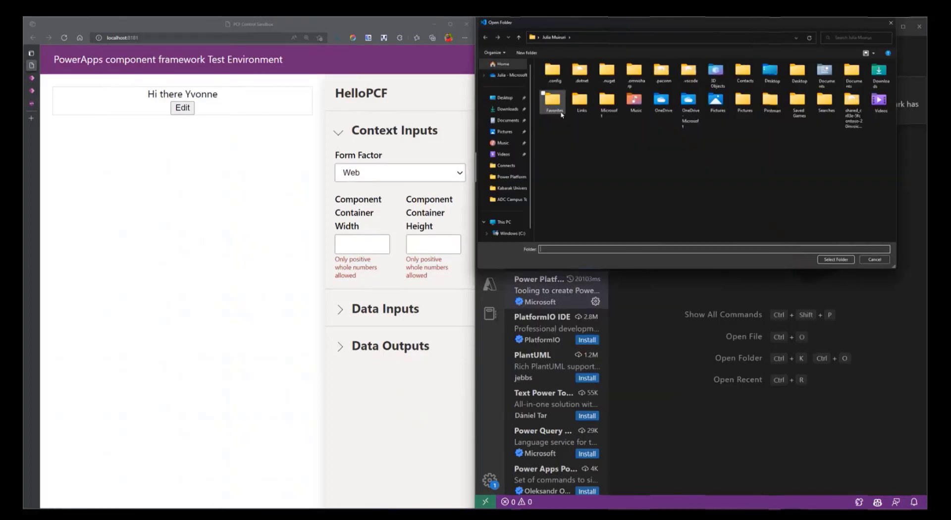
left_click(507, 234)
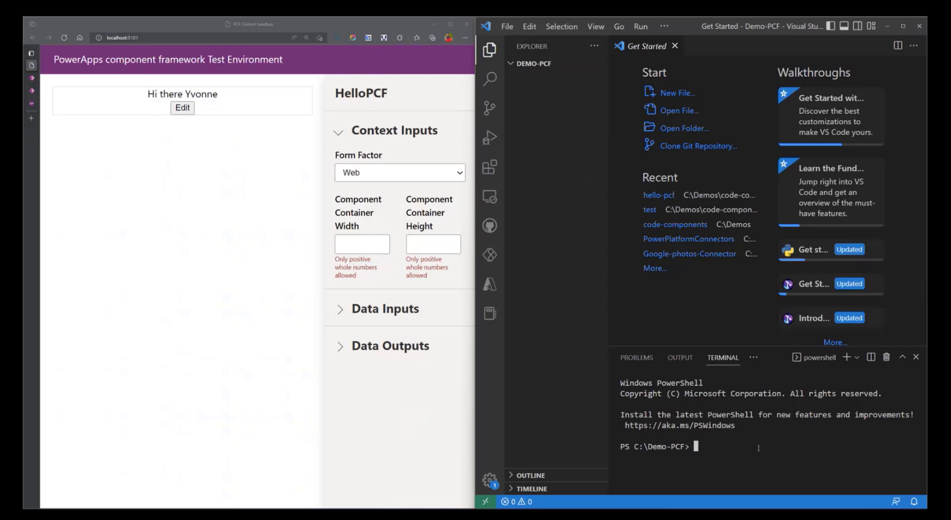
Write pac pcf init --name Democlass --namespace Classdemospace --template field in the terminal
type("pac")
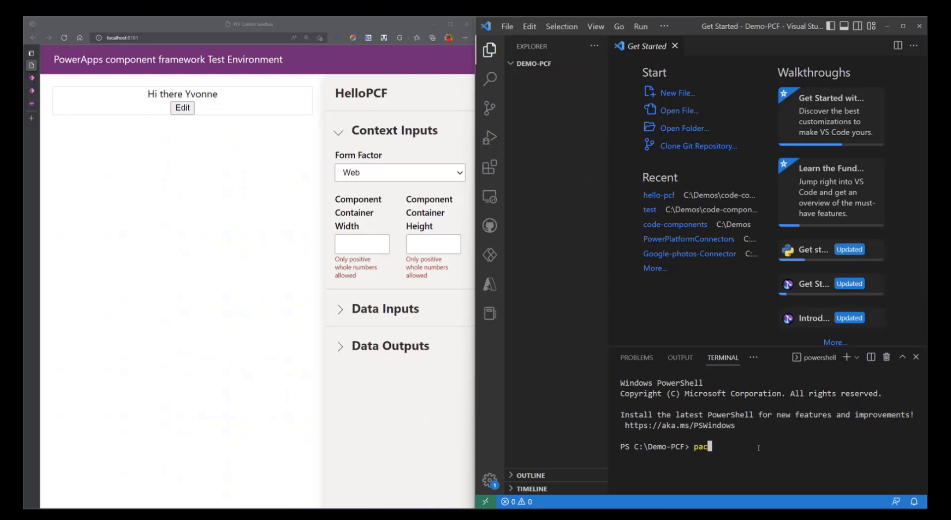
type("p")
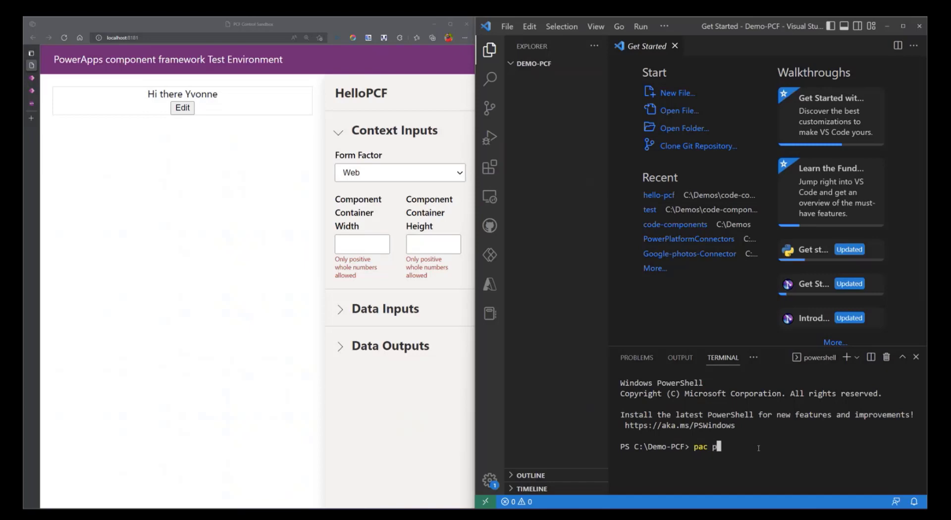
type("cf")
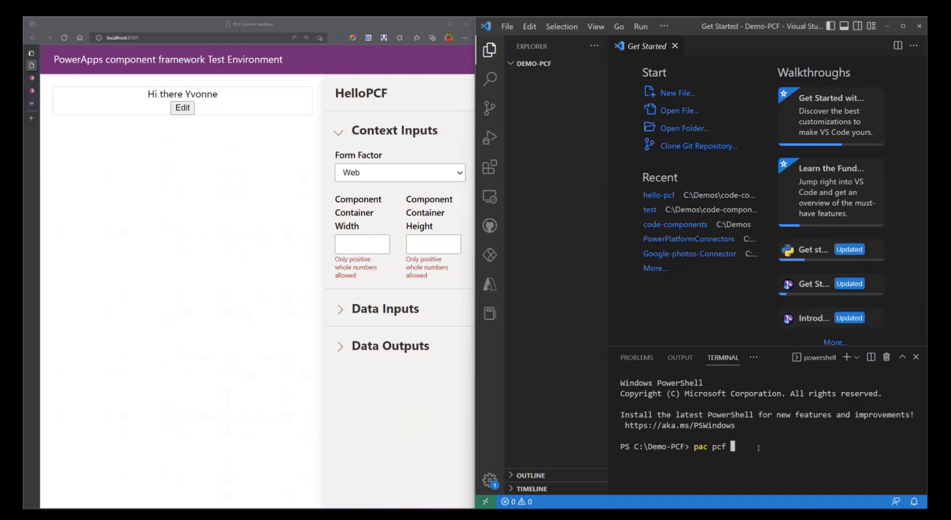
type("init")
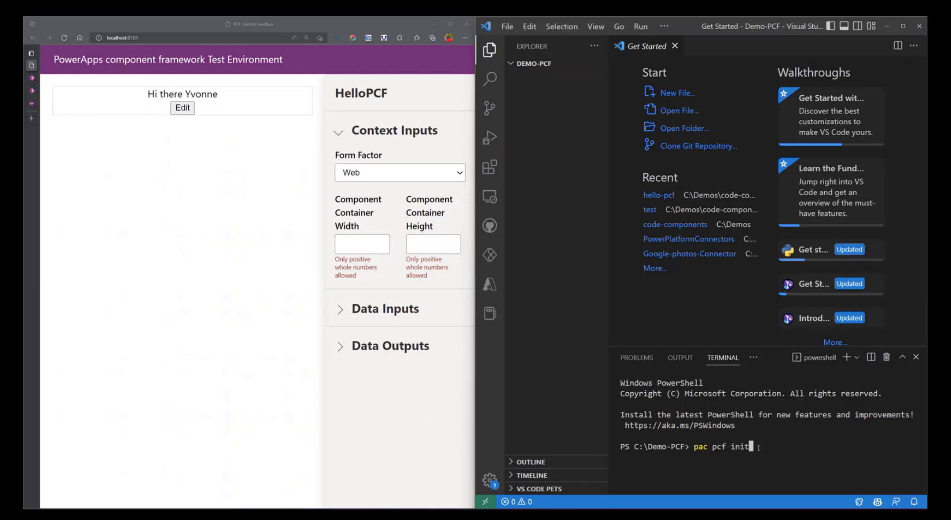
type("-")
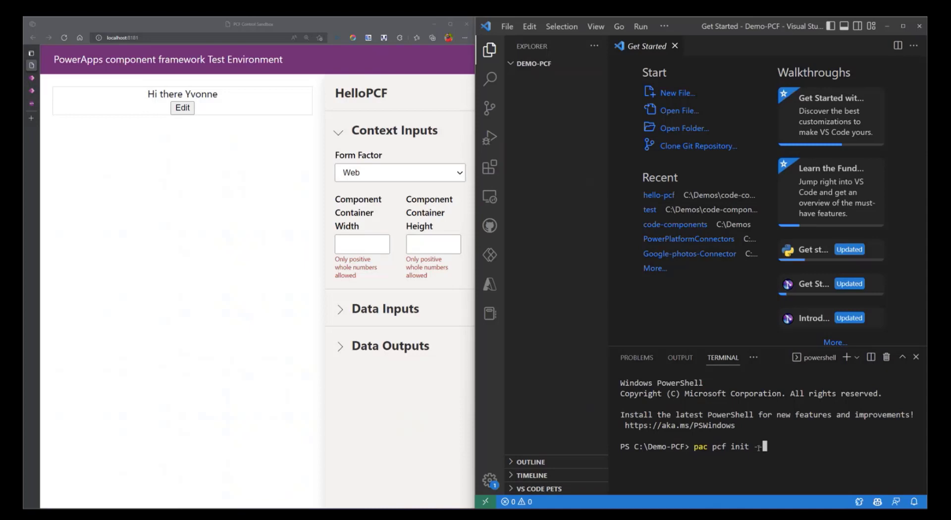
type("nam")
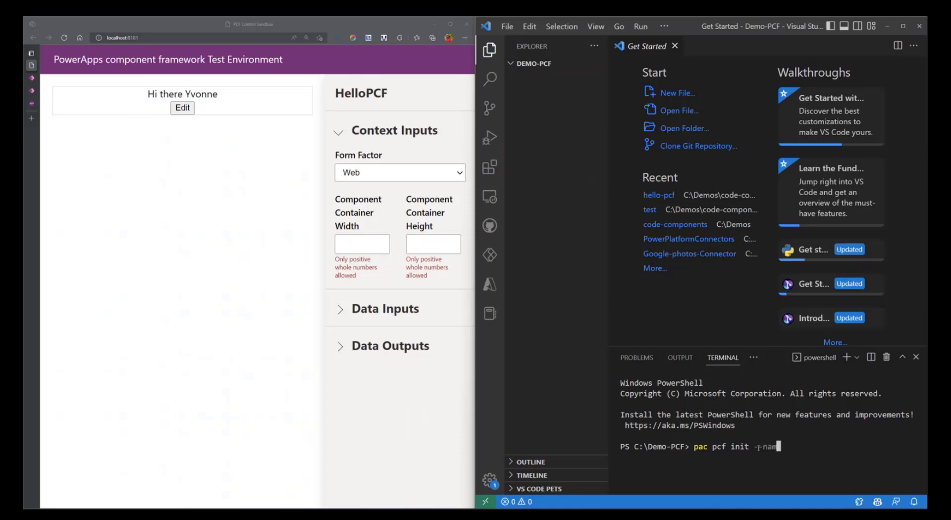
type("me D")
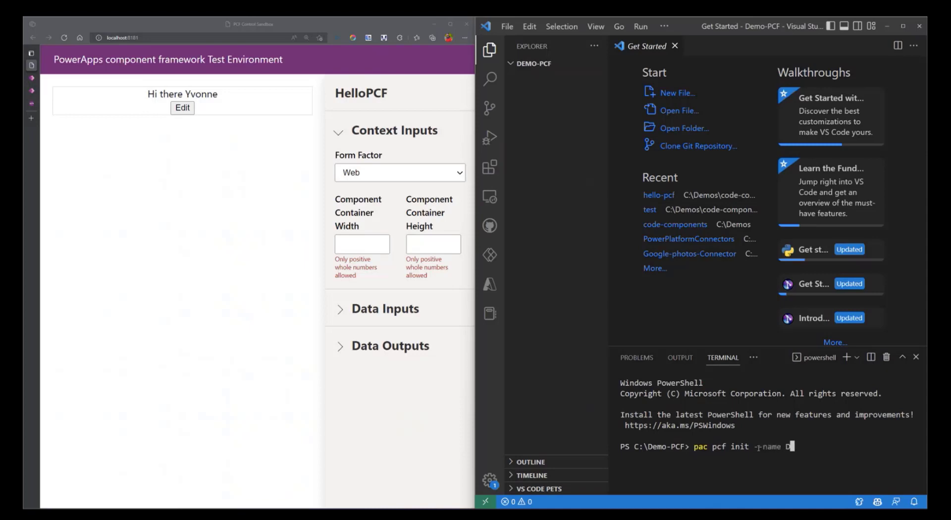
type("emoclass --namespace Classdemo")
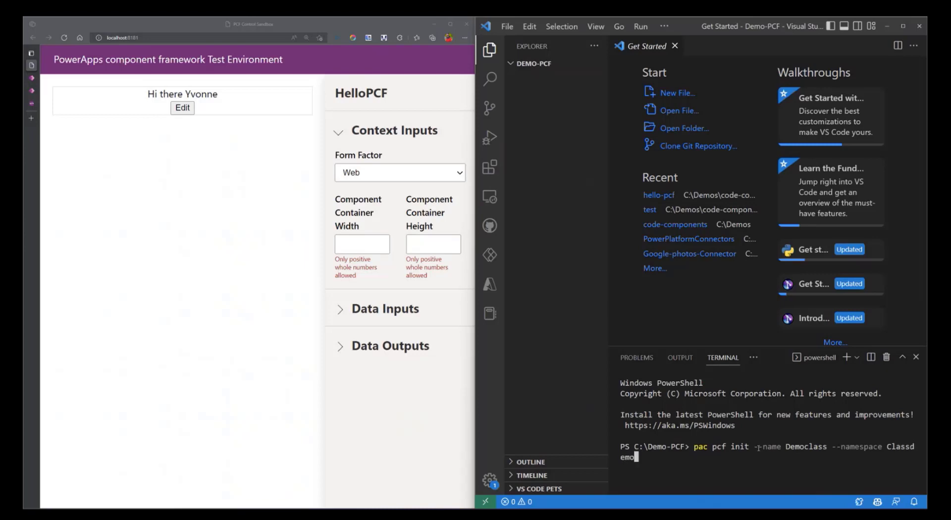
type("space")
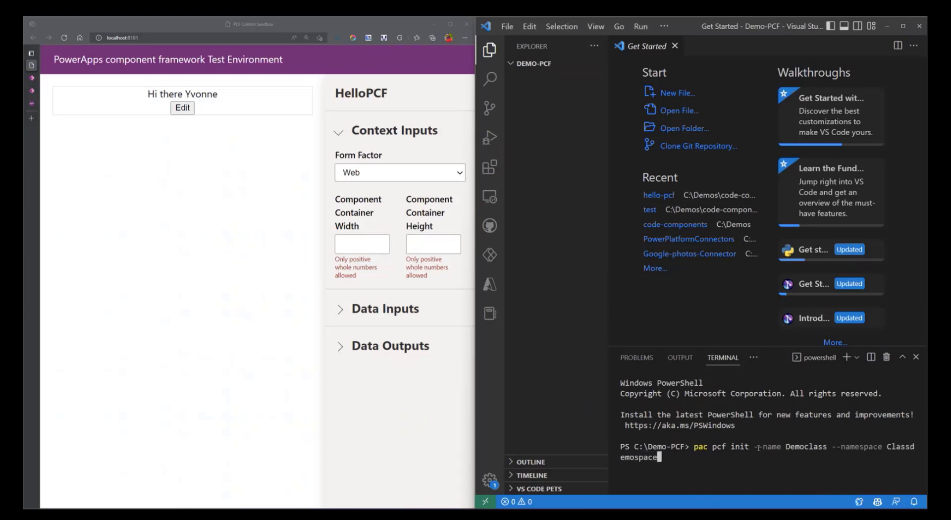
type("--te")
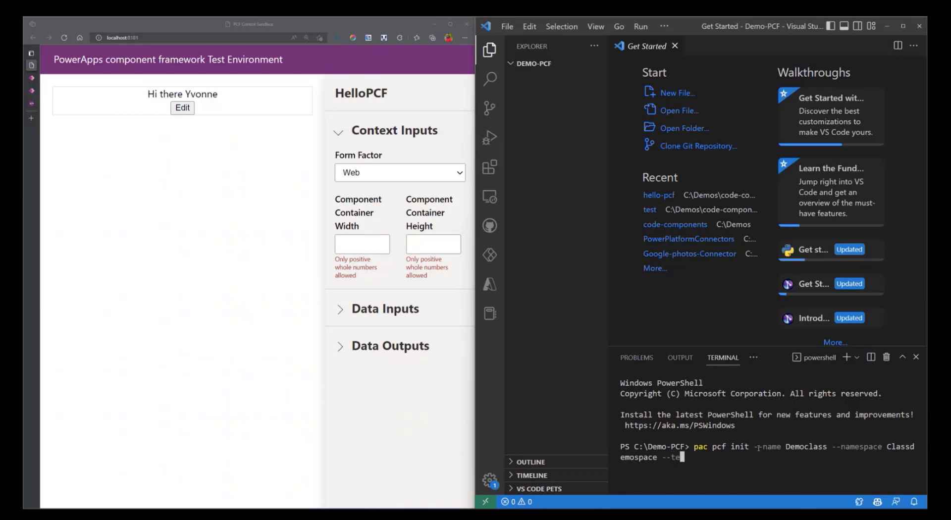
type("mplate")
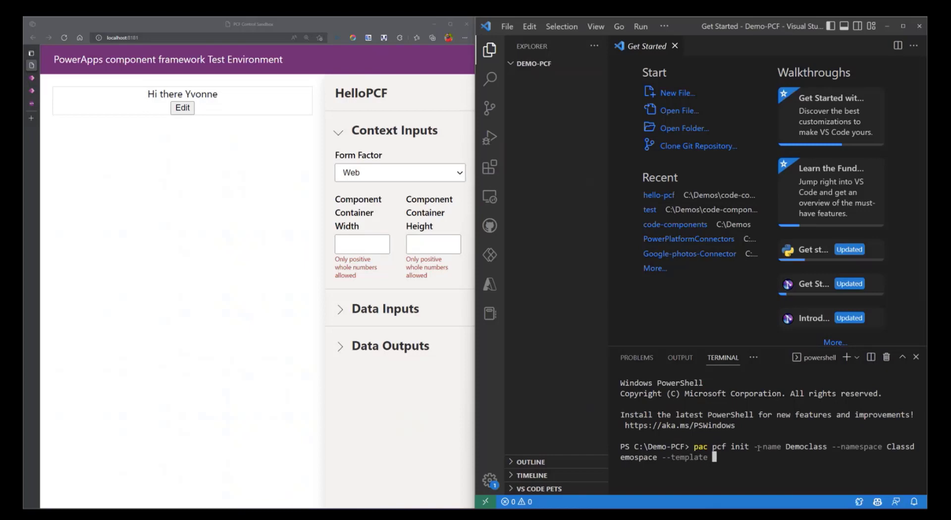
type("field")
type("npm install")
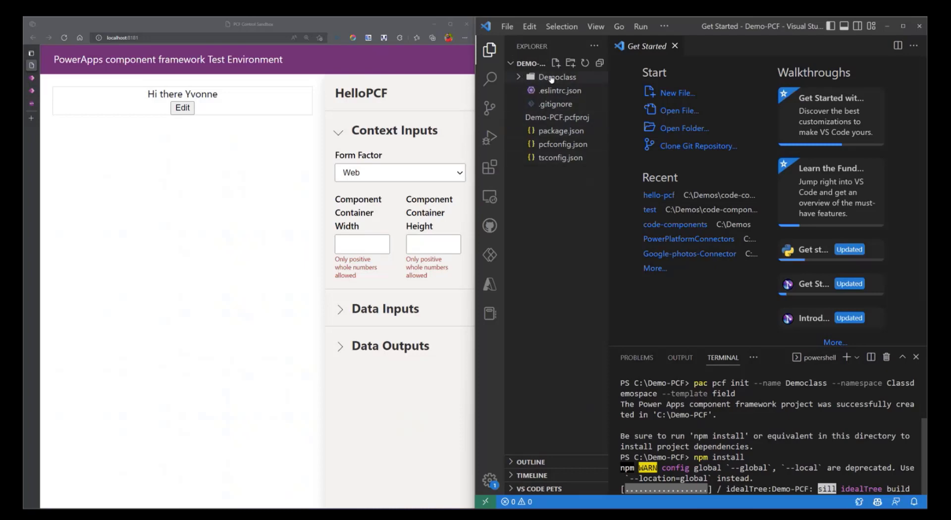
mouse_move(555, 77)
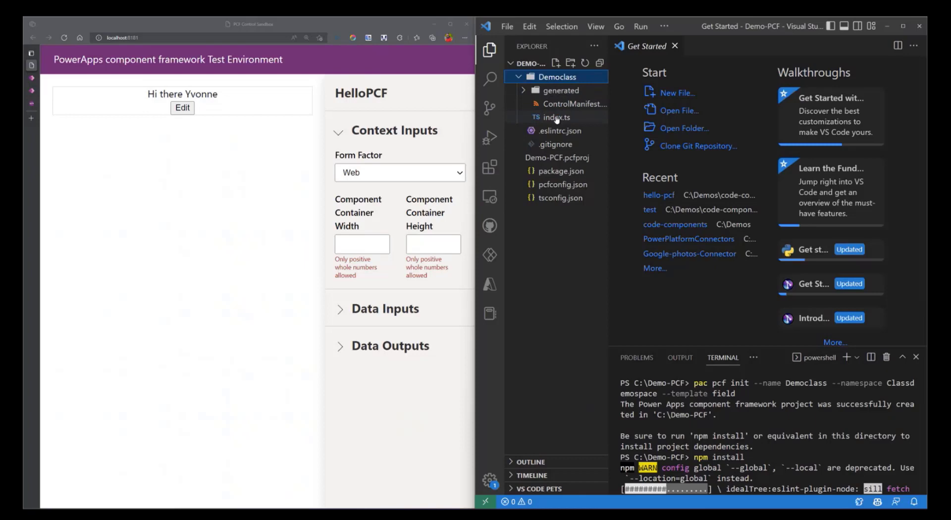
mouse_move(555, 104)
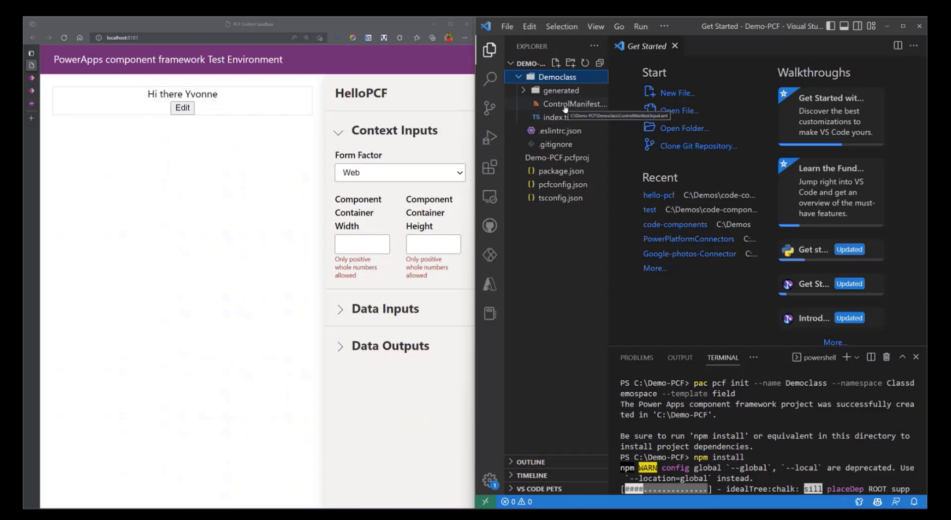
Open ControlManifest.Input.xml from the Democlass folder in the editor
double_click(576, 104)
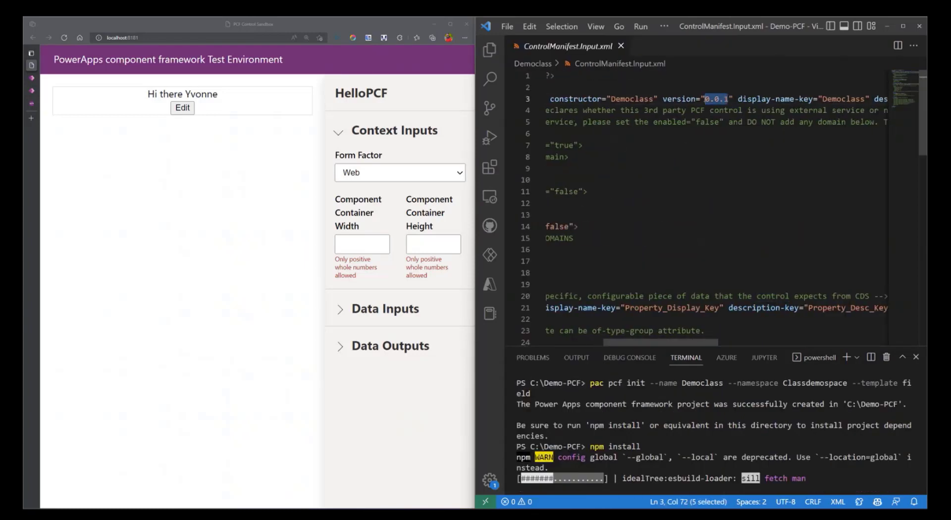
Change the manifest's control version from 0.0.1 to 1.0.0
type("1")
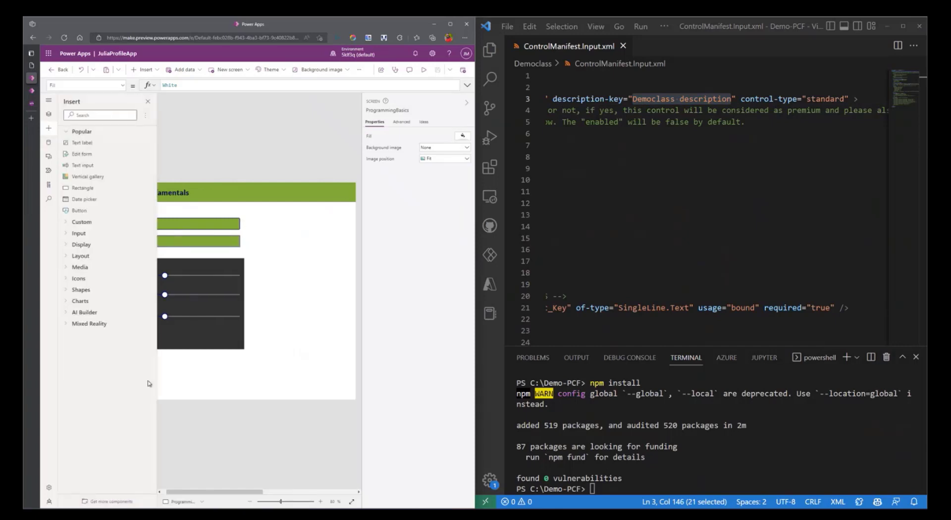
From Get more components, pick the HelloPCF code component to import into the app
left_click(109, 501)
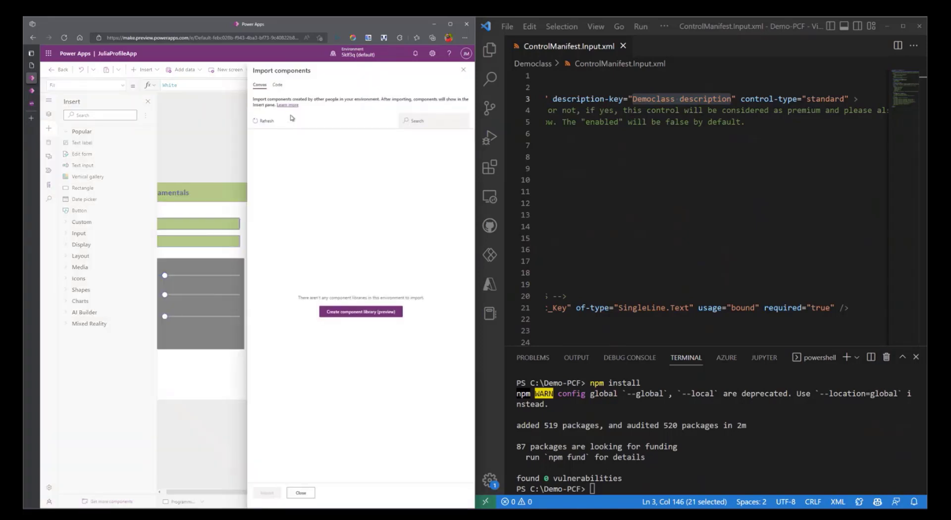
left_click(278, 85)
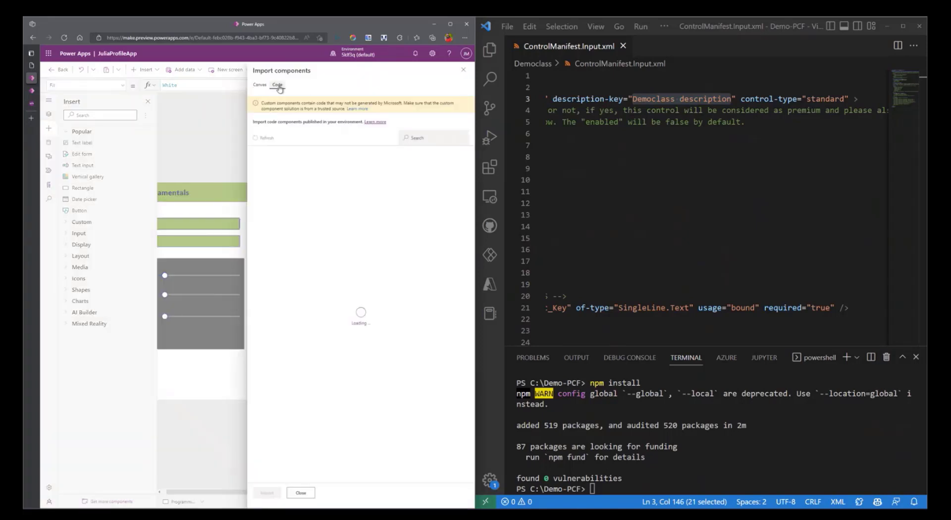
left_click(301, 492)
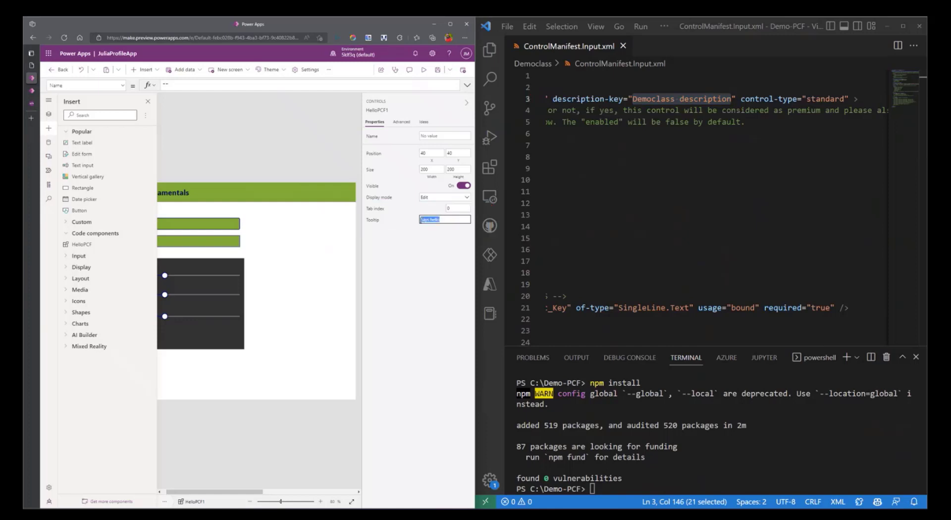
mouse_move(466, 208)
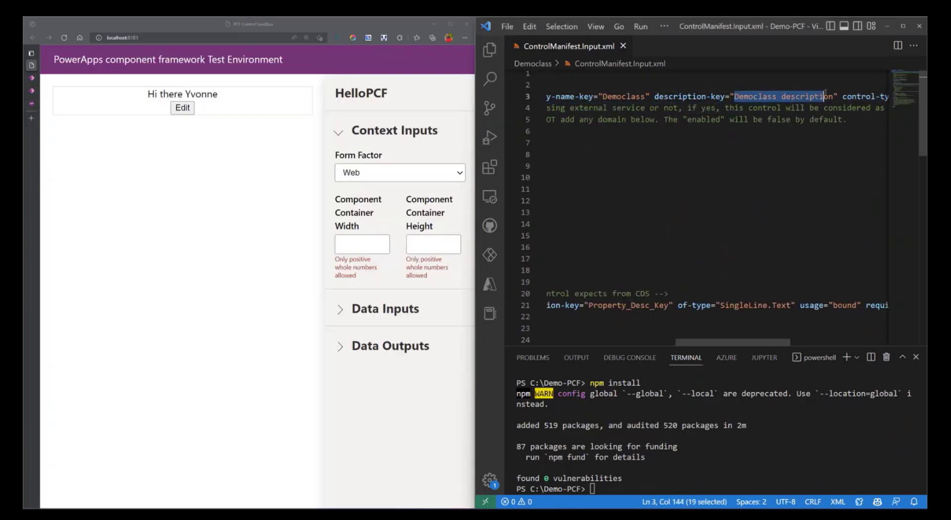
Replace the manifest description 'Democlass description' with 'Greets the user'
type("Gree")
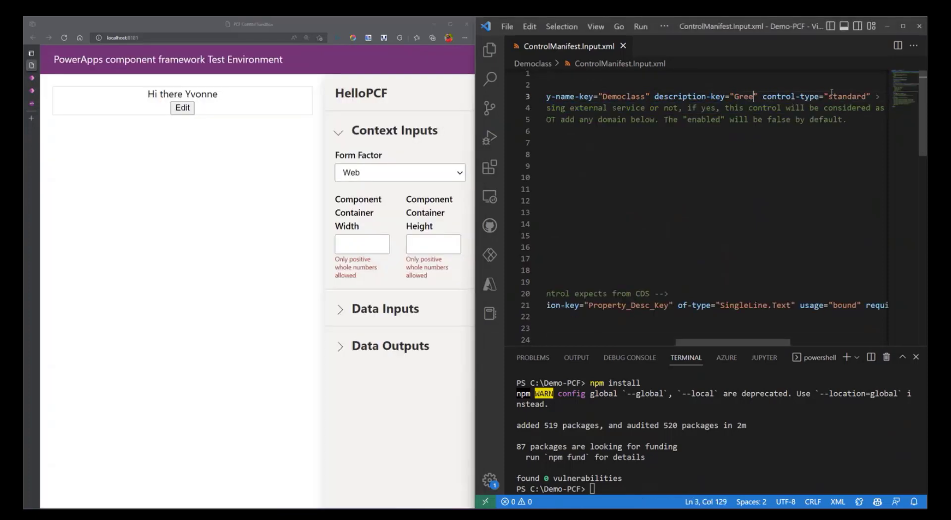
type("ts the user")
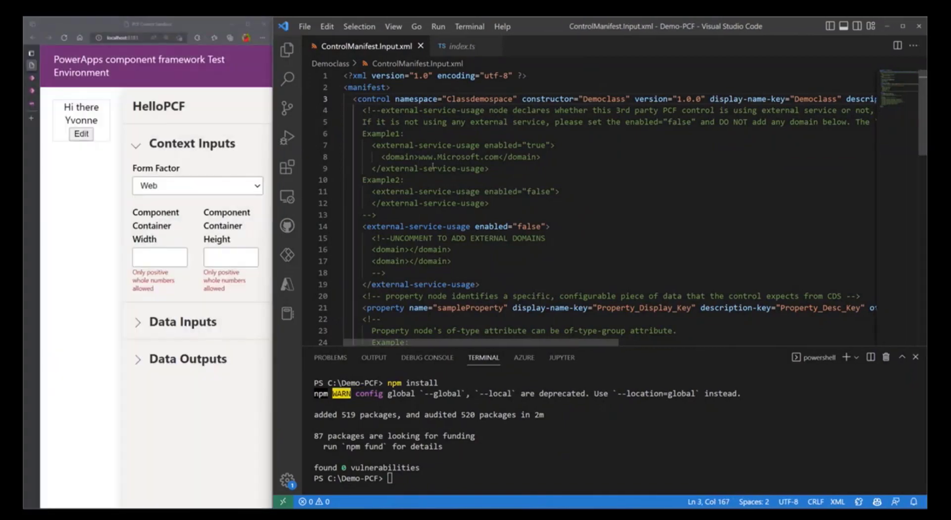
Rename sampleProperty to Name with display name Name and description 'A Name', then view index.ts
scroll("down", 3)
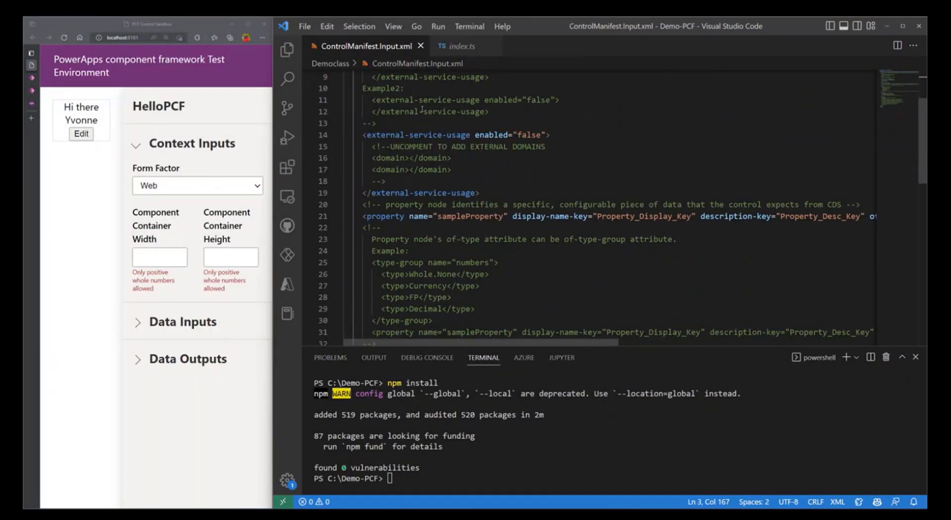
double_click(404, 174)
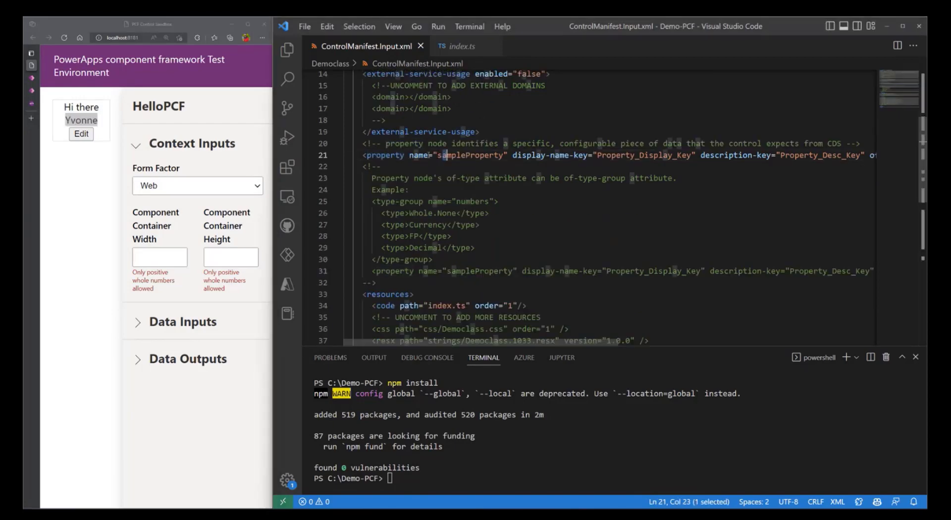
double_click(469, 155)
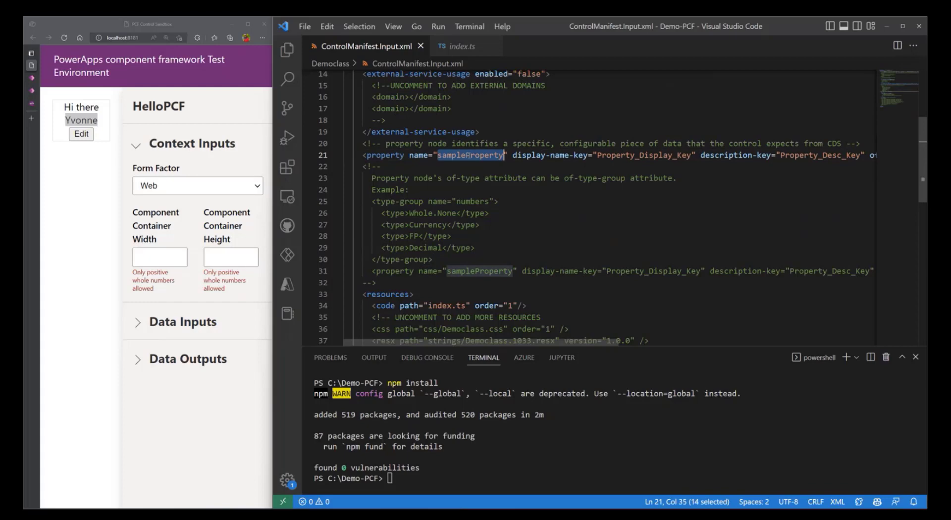
type("Name")
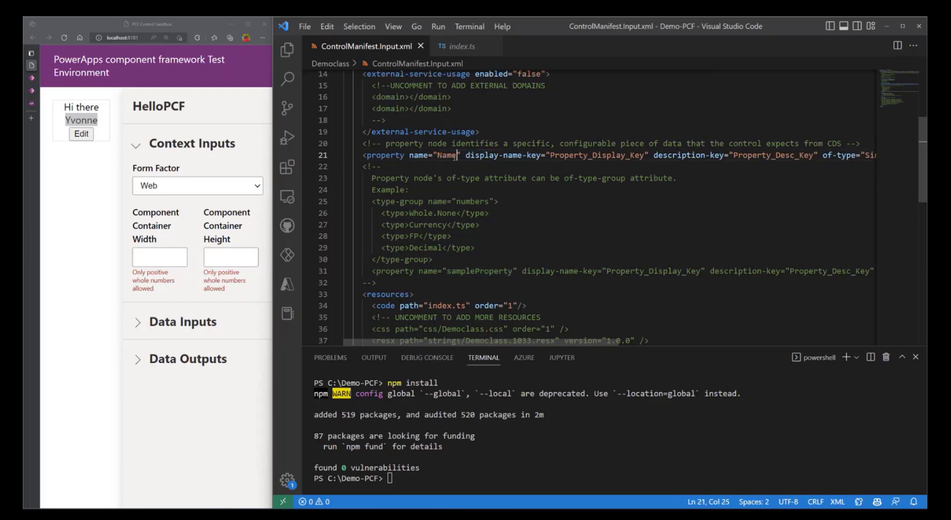
double_click(447, 156)
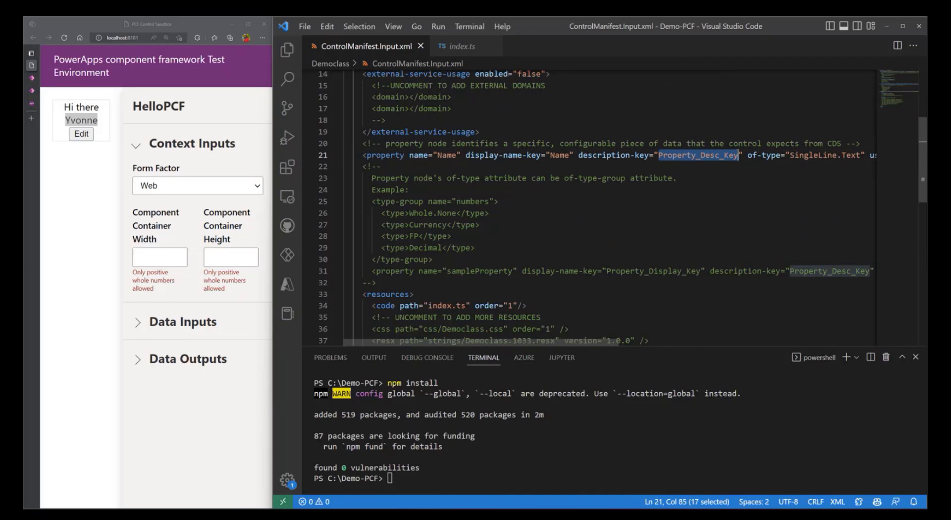
type("A Name")
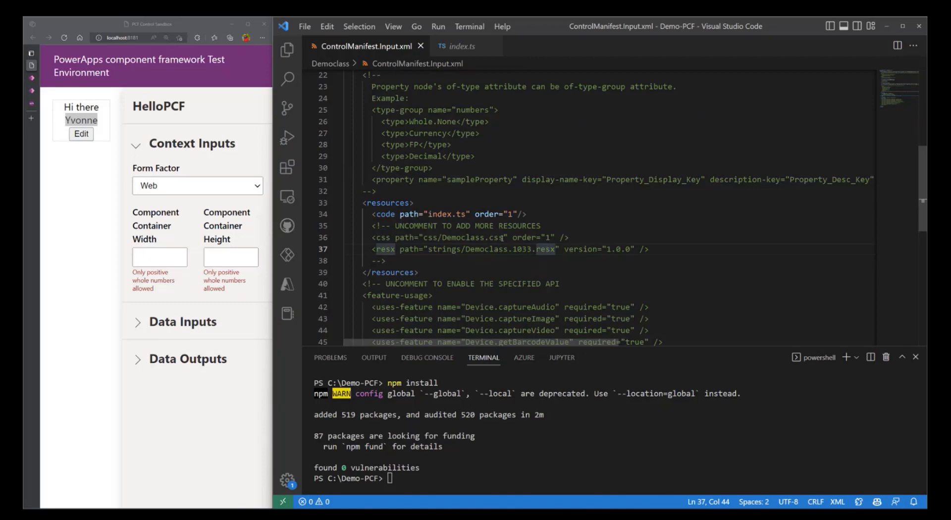
left_click(463, 47)
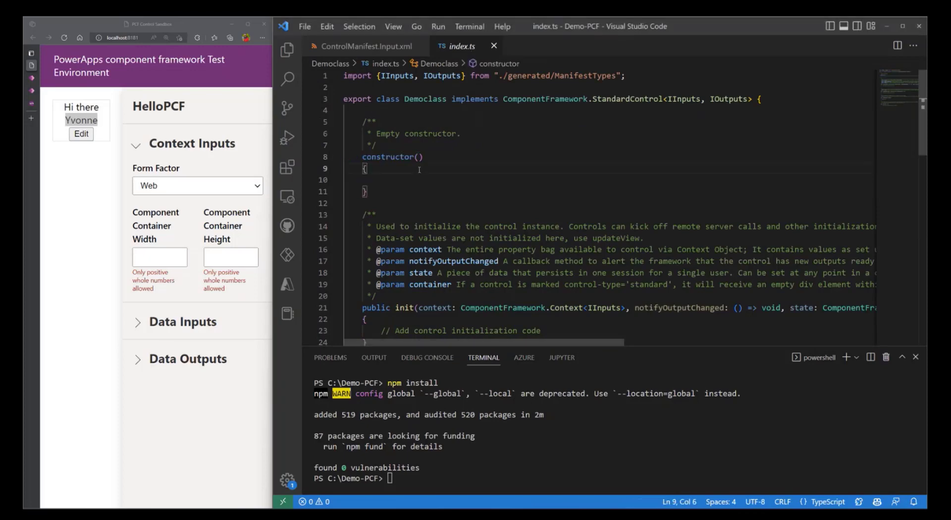
scroll("down", 3)
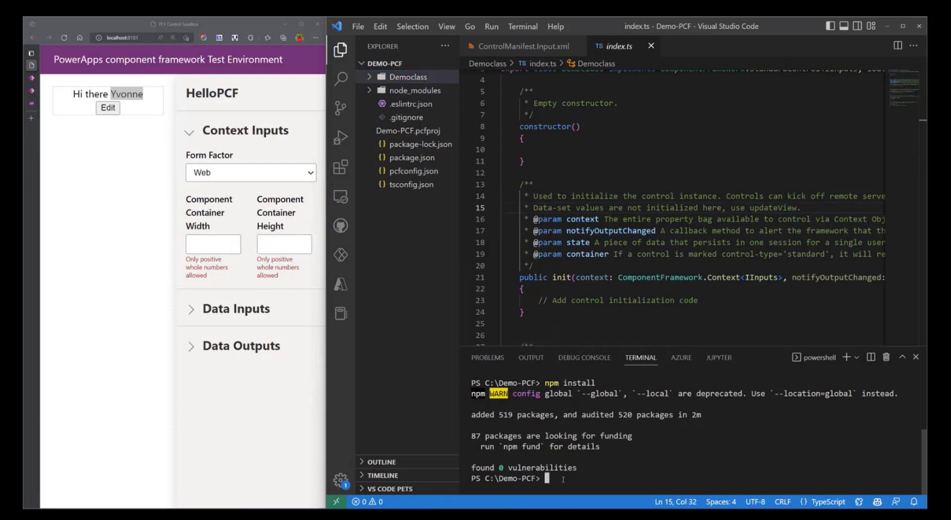
Run npm start in the terminal to launch Democlass in the local test harness
type("npm")
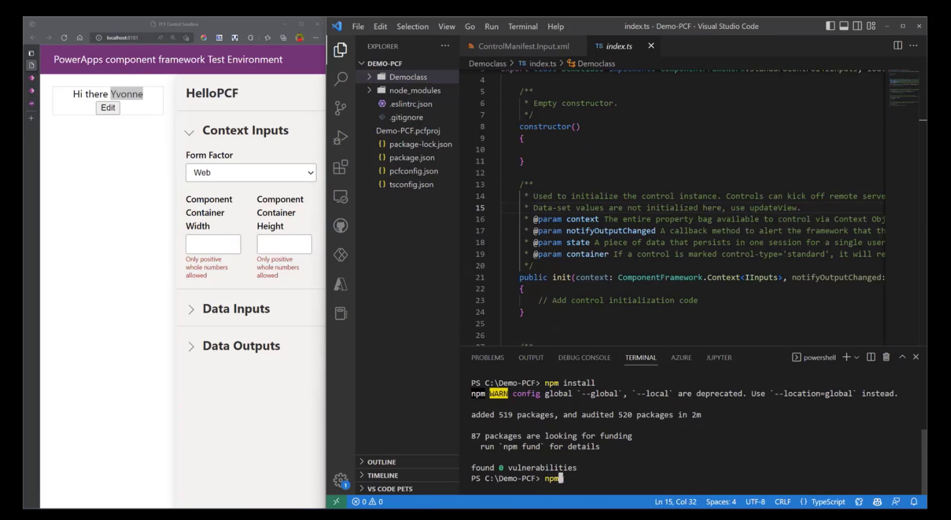
type("npm start")
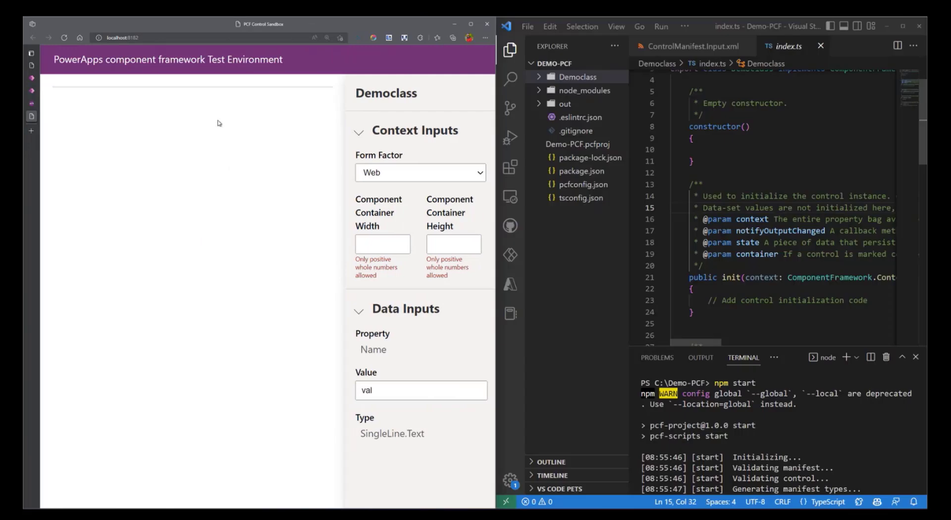
mouse_move(220, 123)
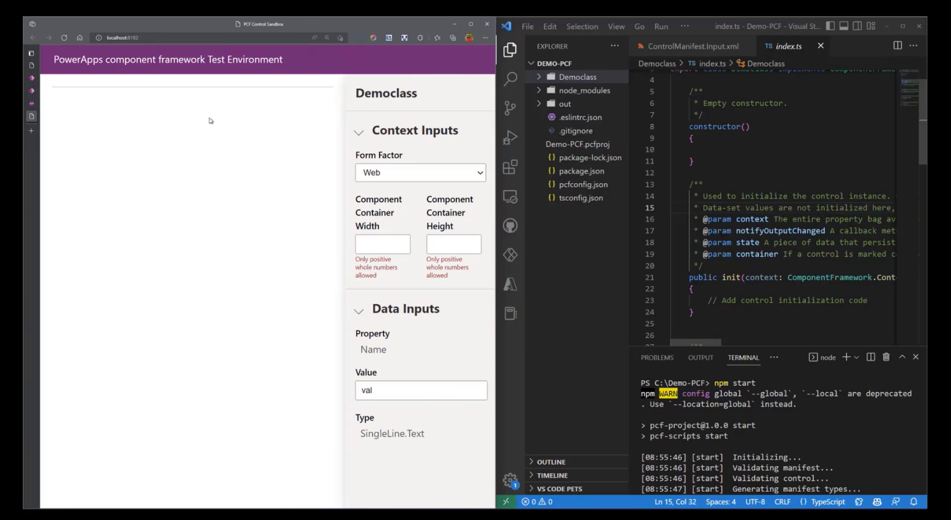